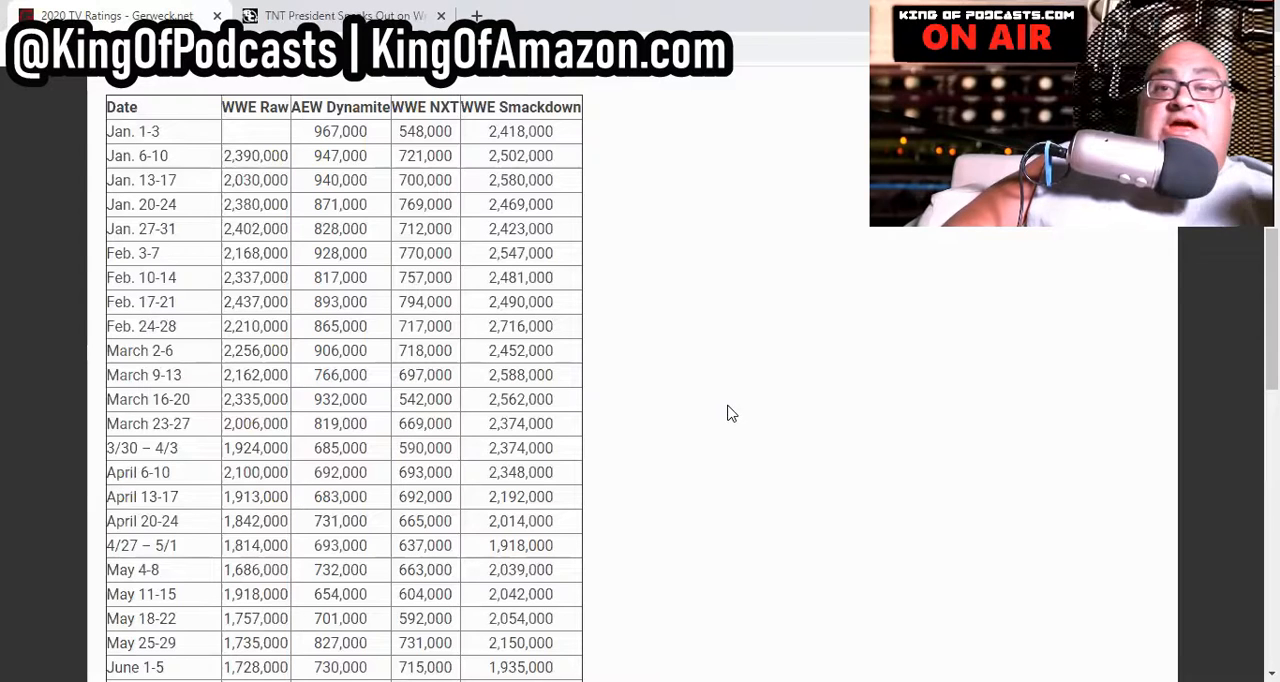
mouse_move(408, 155)
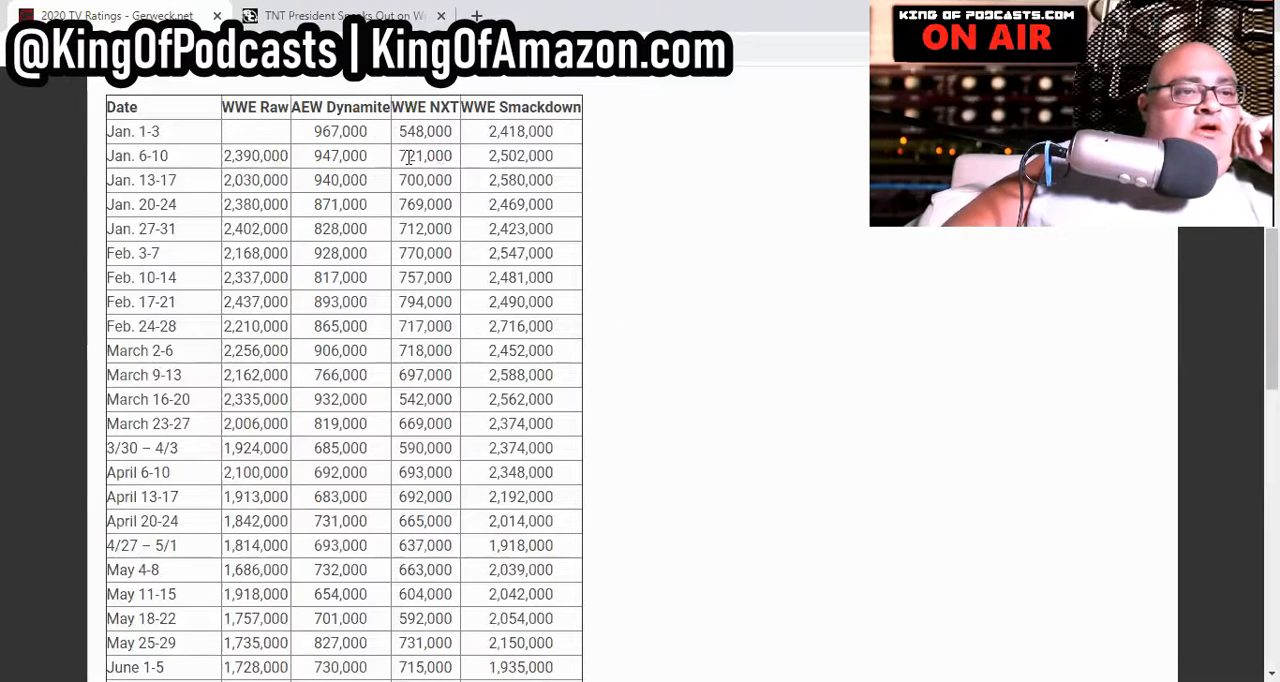
Skim the Gerweck.net 2020 ratings table, then switch to the TNT wrestling ratings article tab
scroll("down", 3)
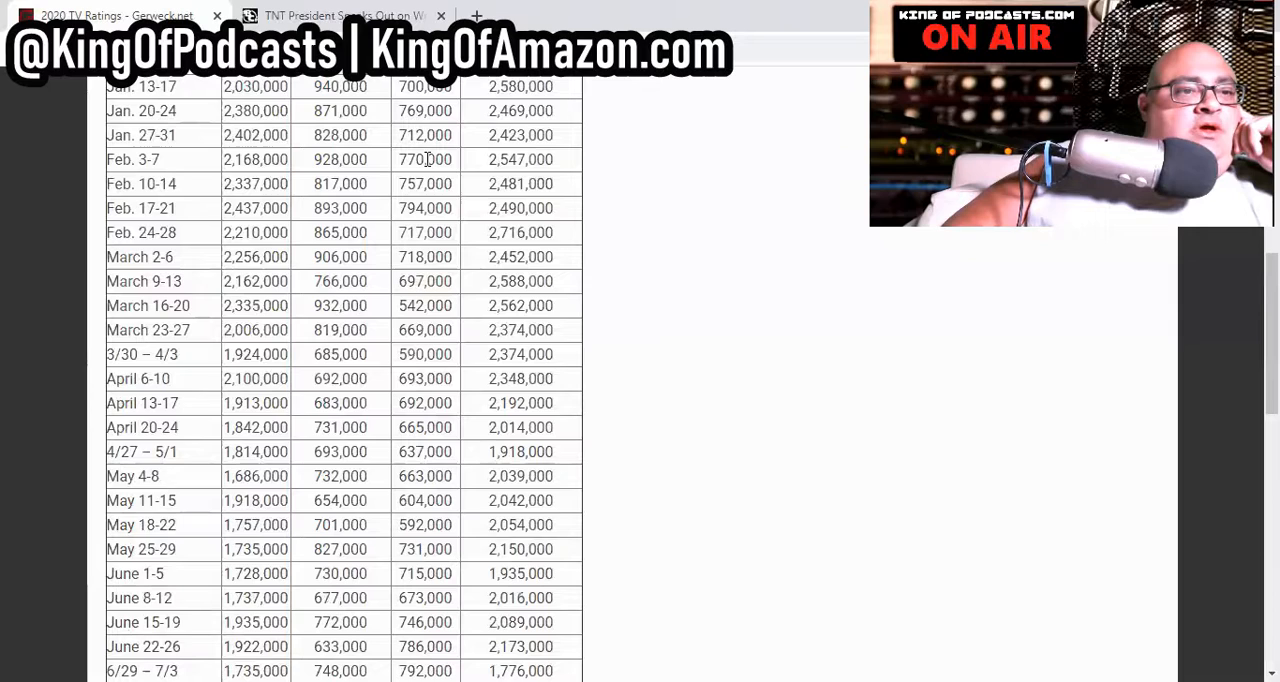
scroll("up", 3)
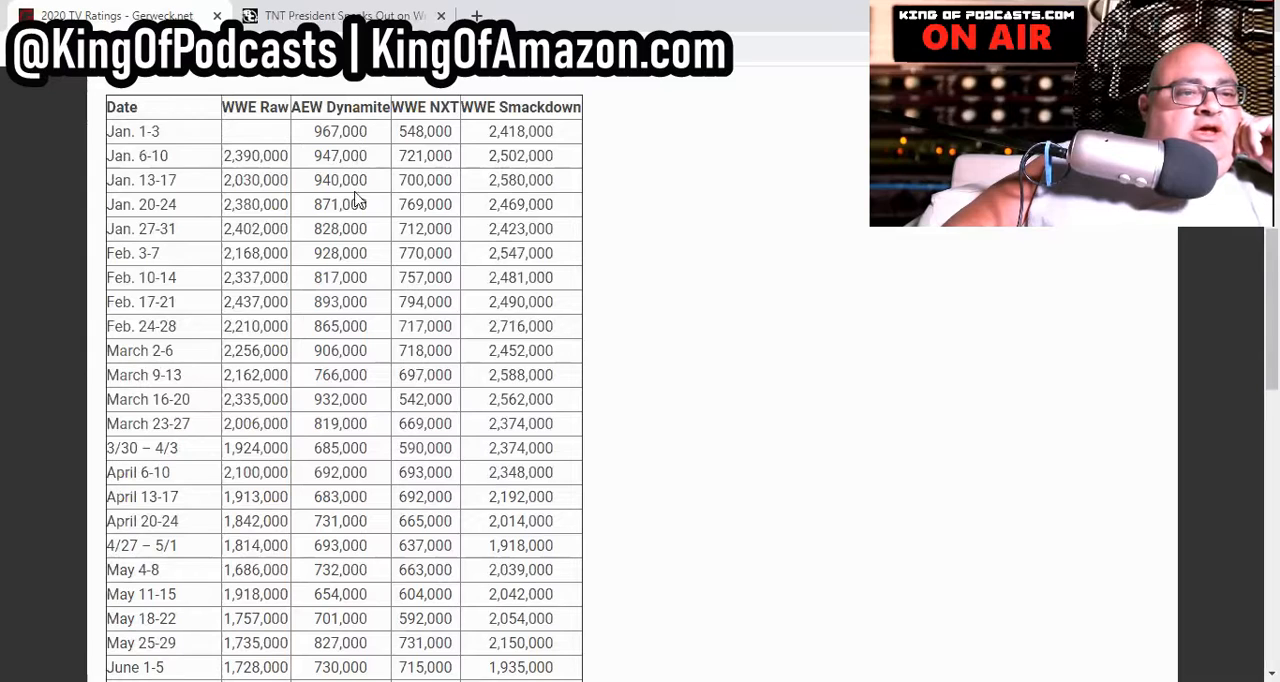
mouse_move(366, 272)
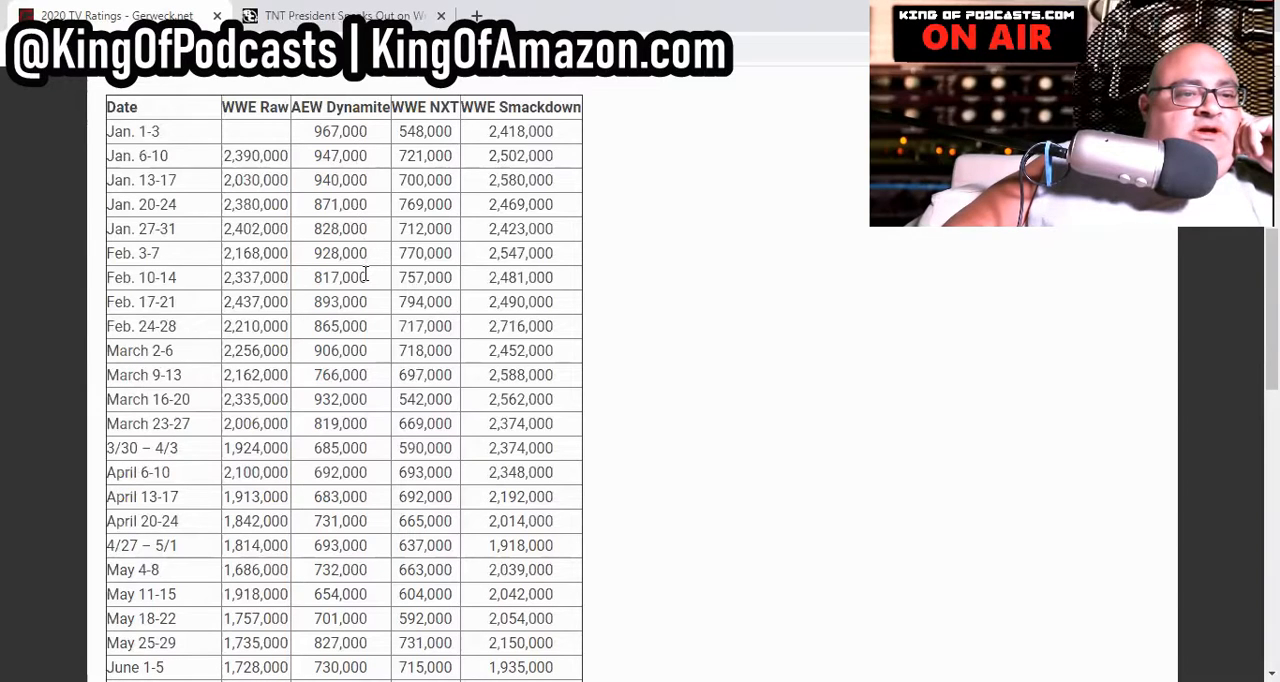
mouse_move(367, 380)
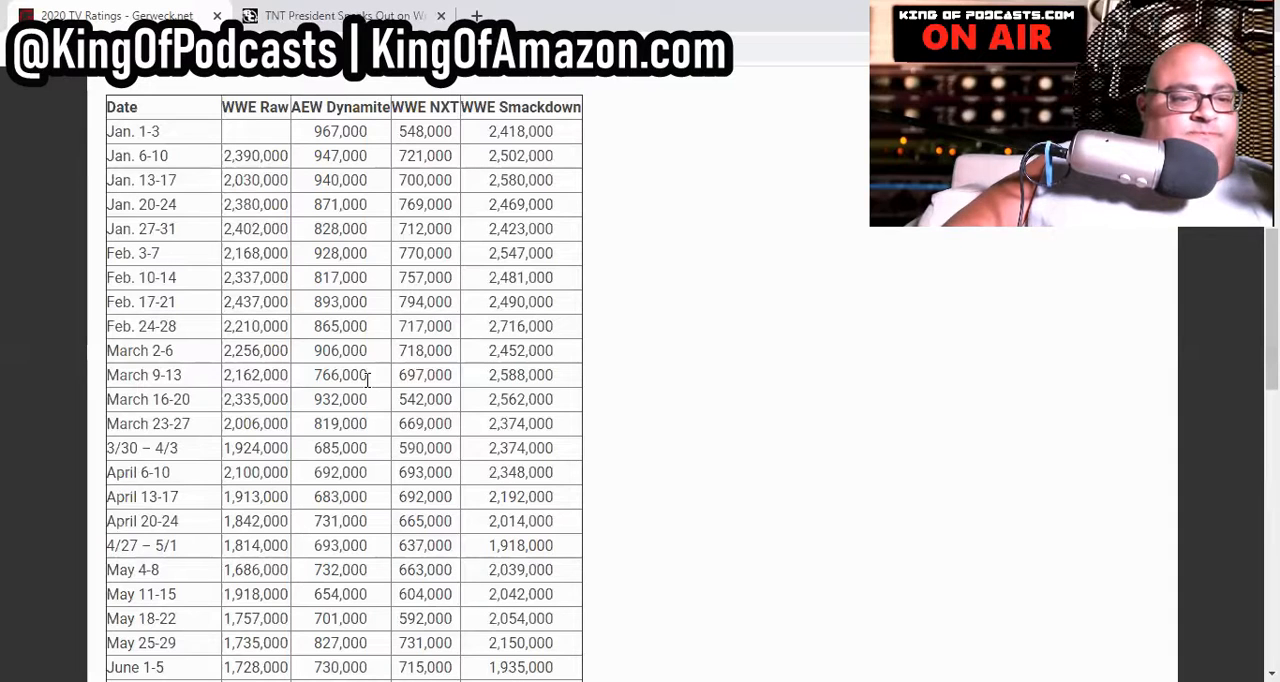
mouse_move(378, 481)
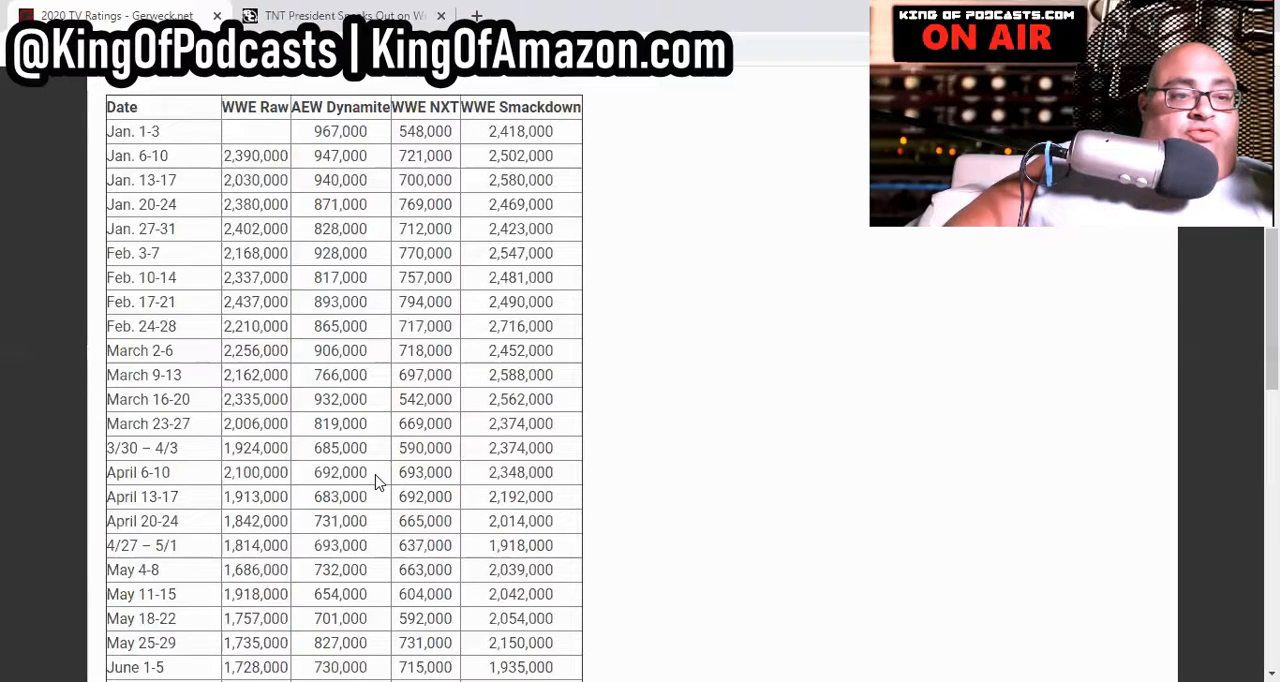
mouse_move(410, 447)
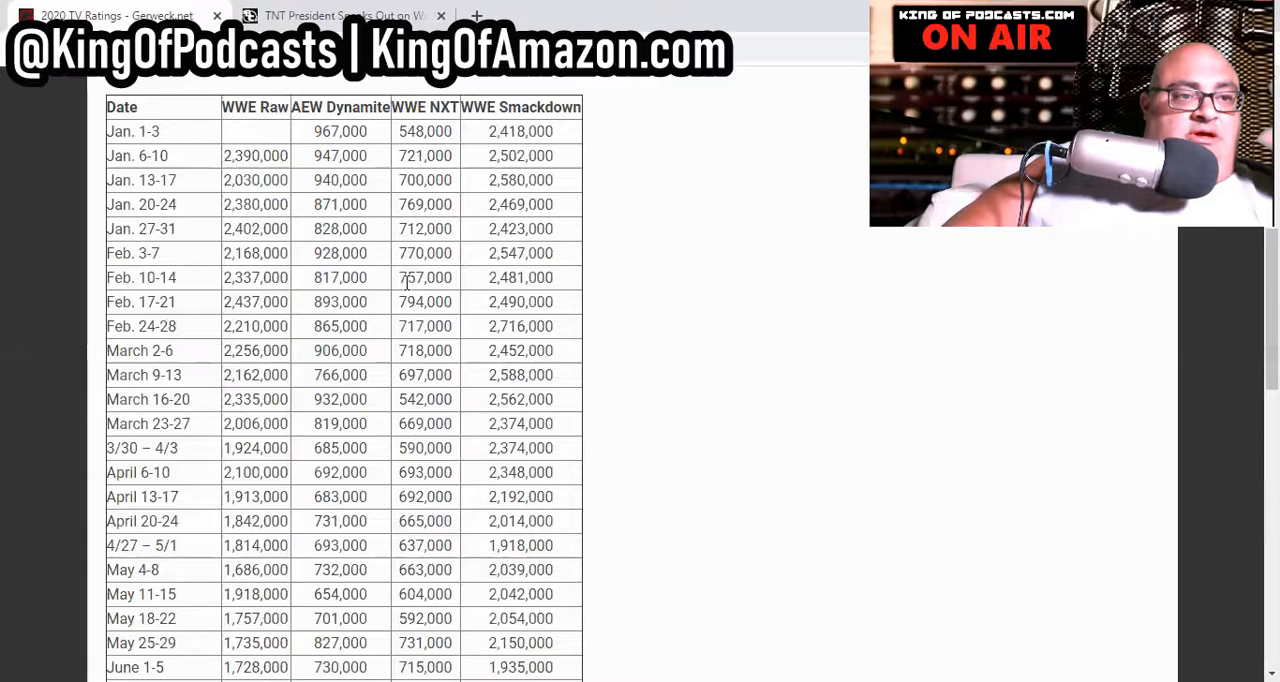
scroll("down", 3)
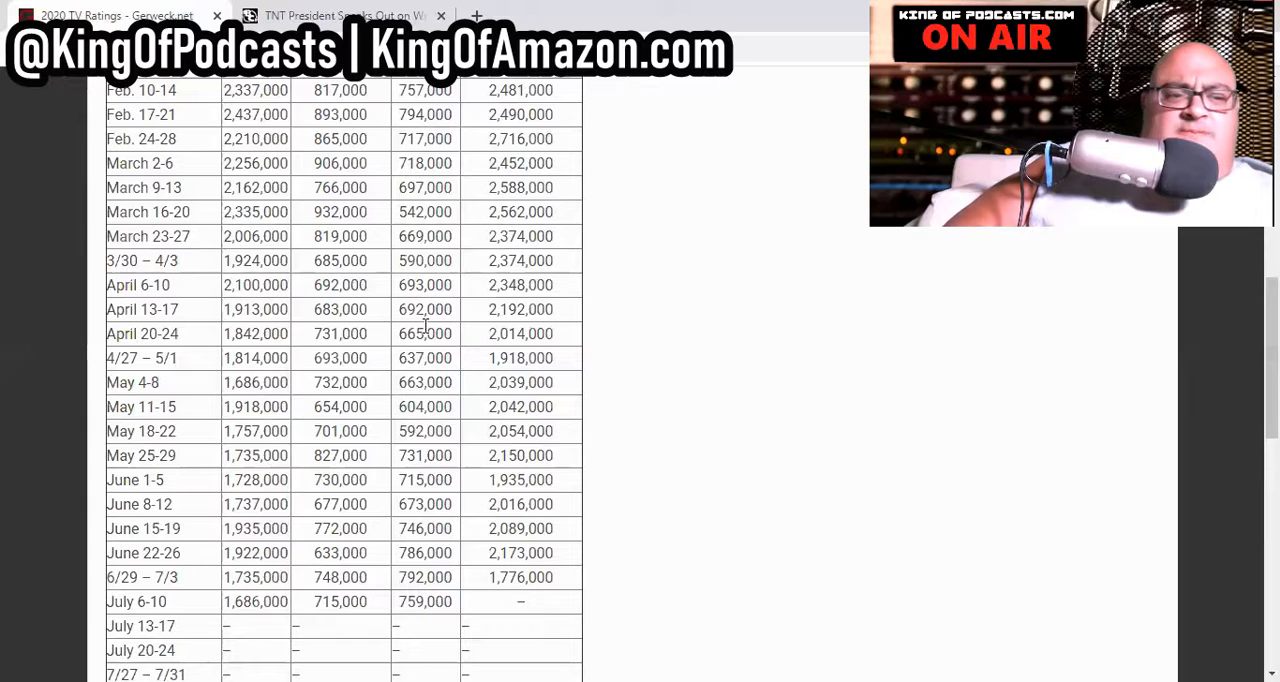
scroll("down", 3)
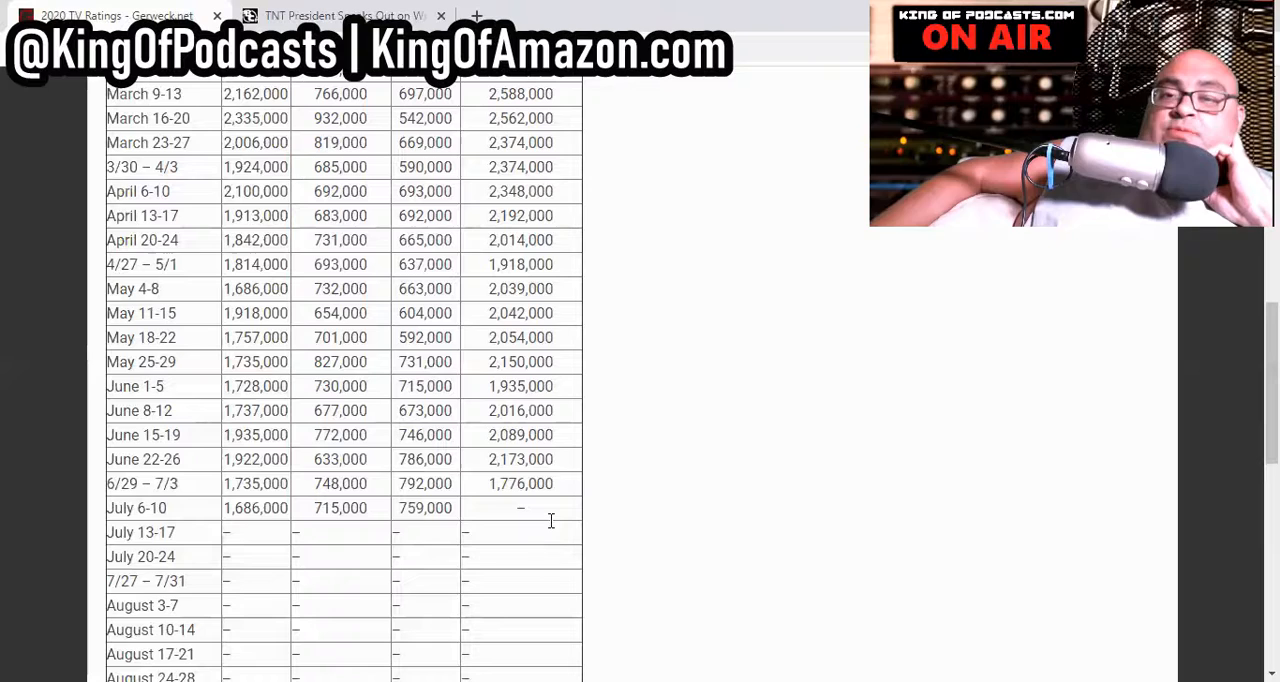
mouse_move(549, 530)
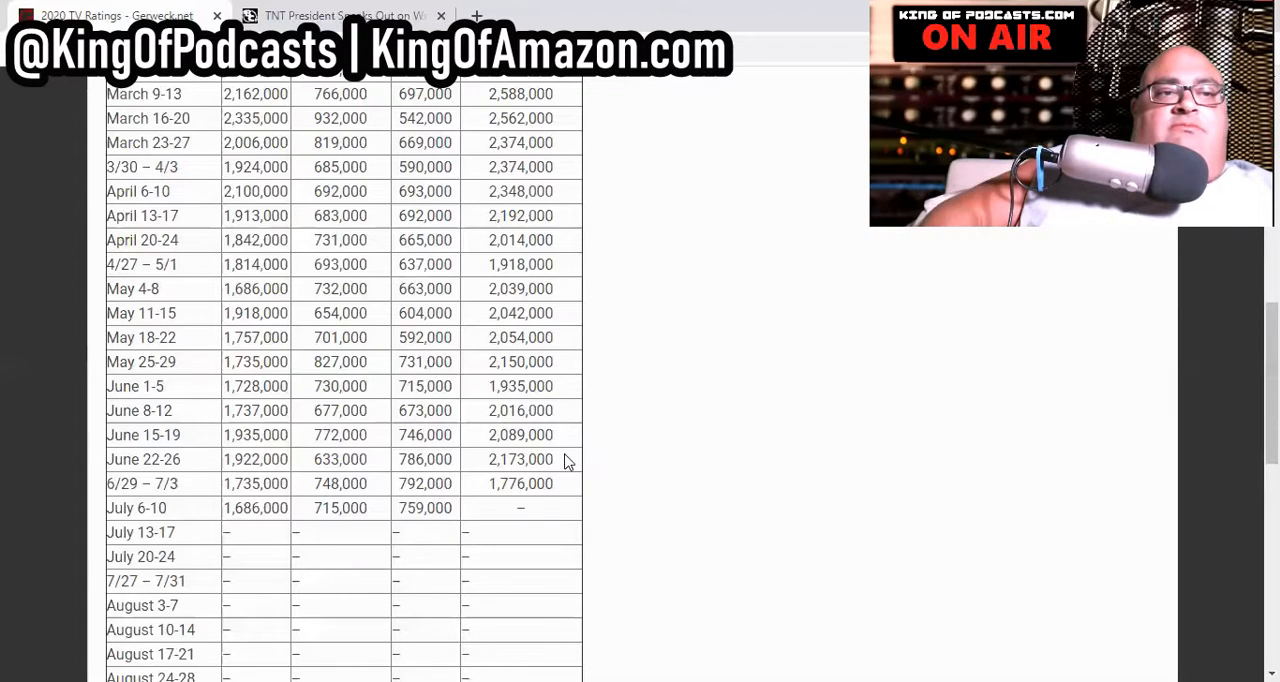
left_click(345, 15)
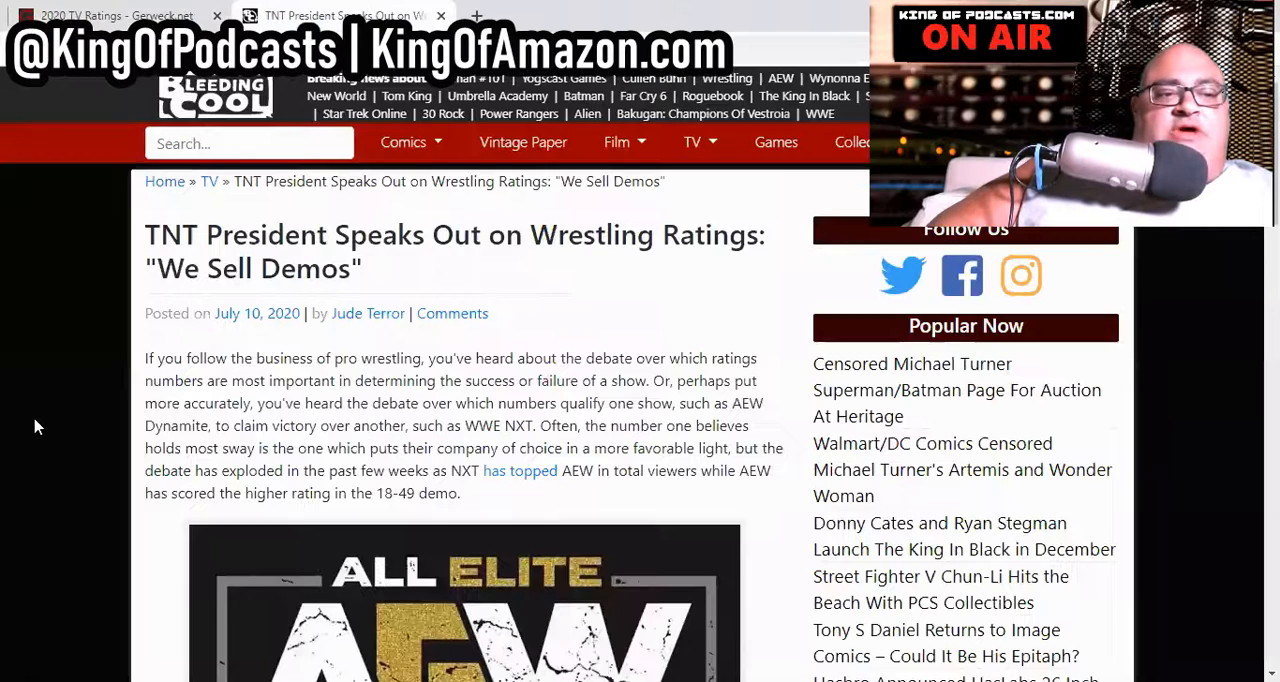
Scroll the Bleeding Cool article past the AEW logo to the 'We sell demos' quote
scroll("down", 3)
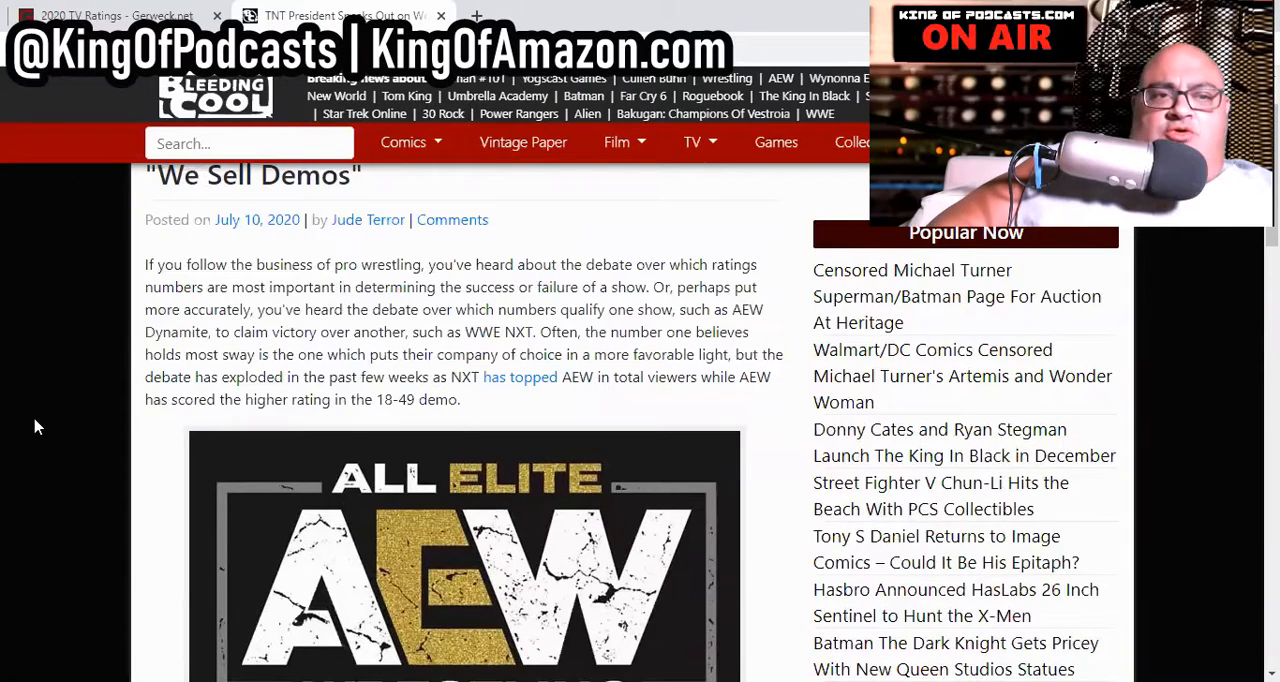
scroll("down", 3)
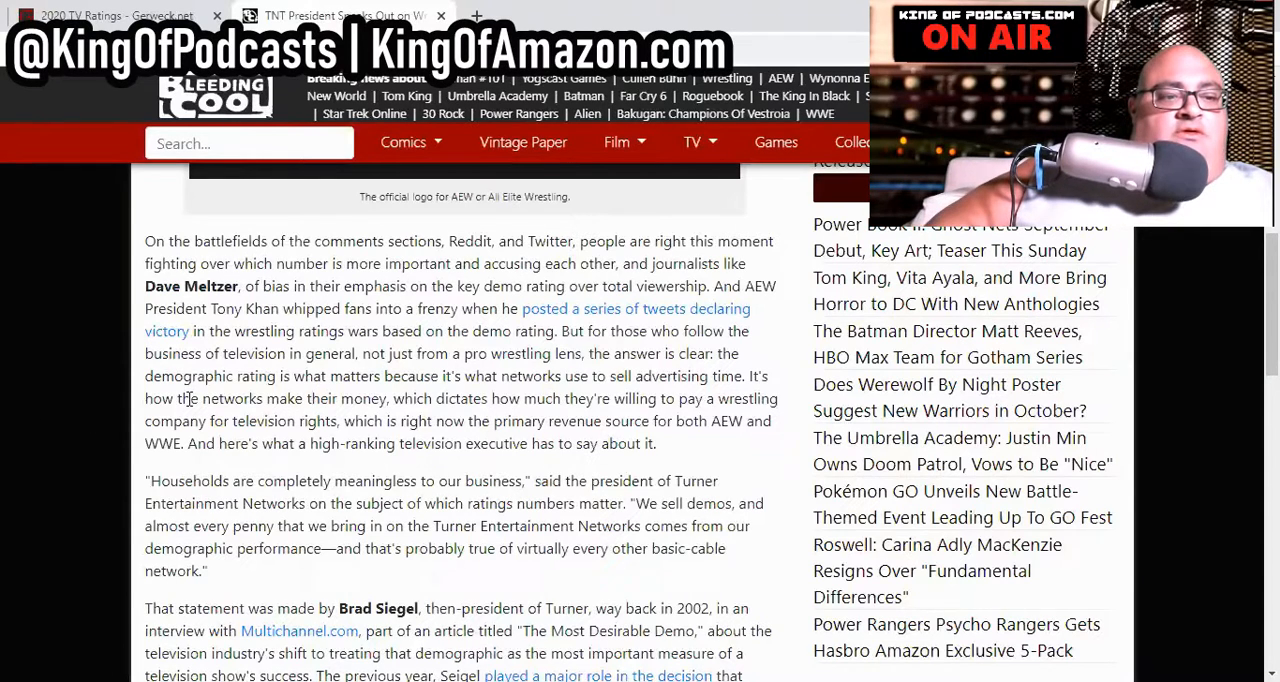
Scroll past the 2019 TNT–AEW deal and share buttons to the Jude Terror bio
scroll("down", 3)
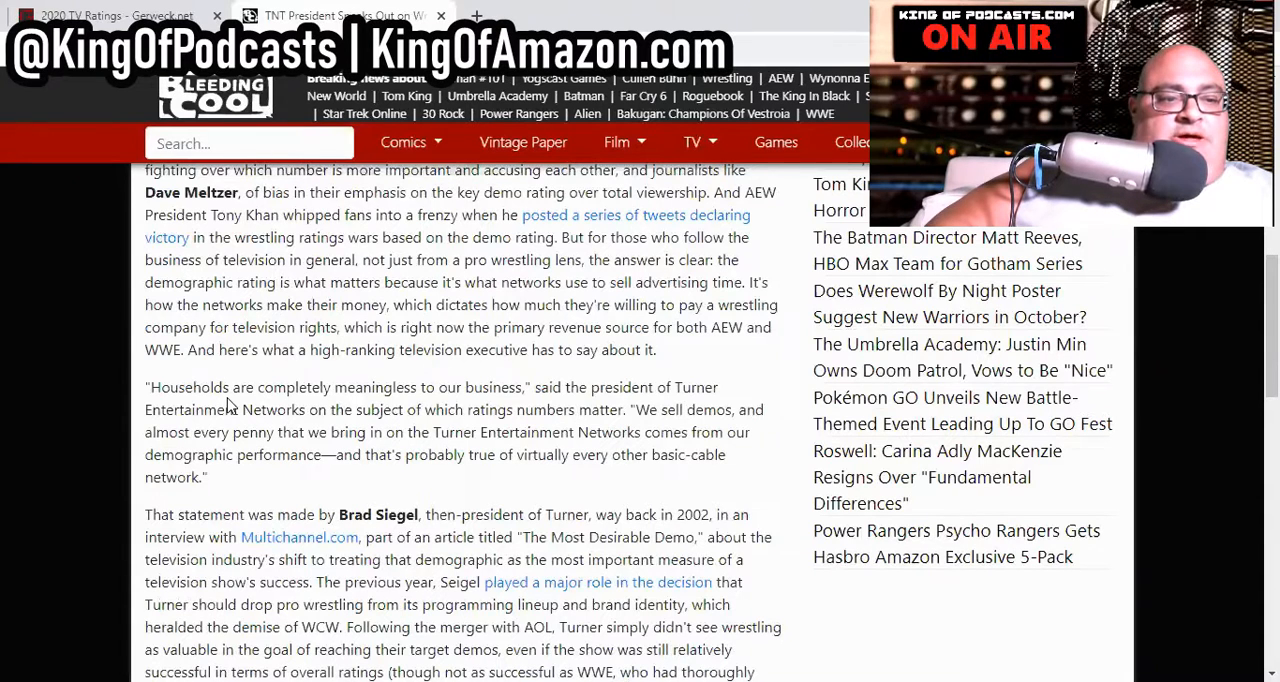
scroll("down", 3)
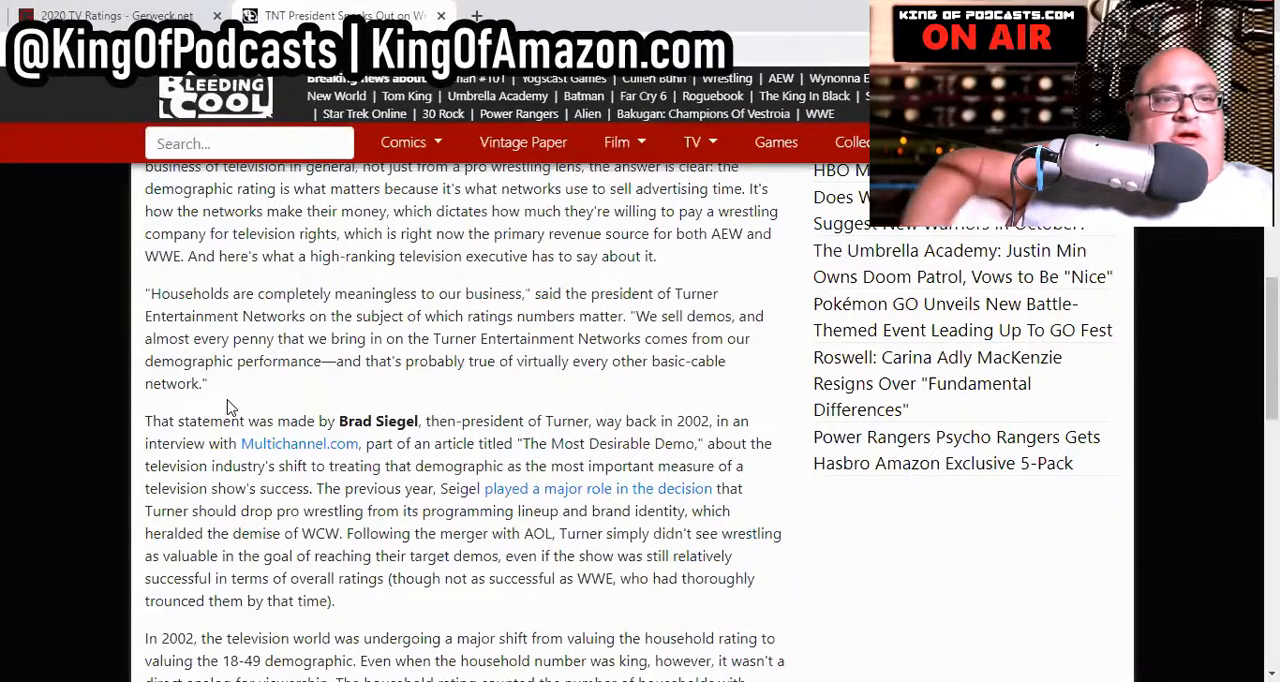
scroll("down", 3)
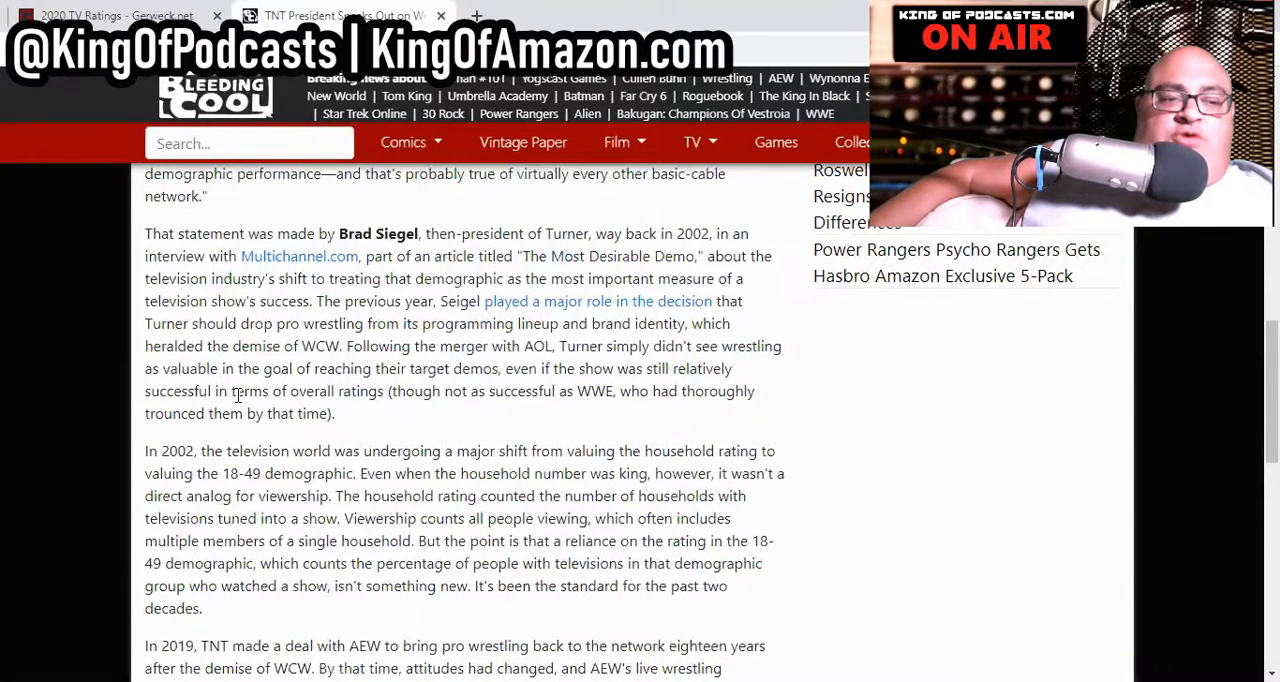
scroll("down", 3)
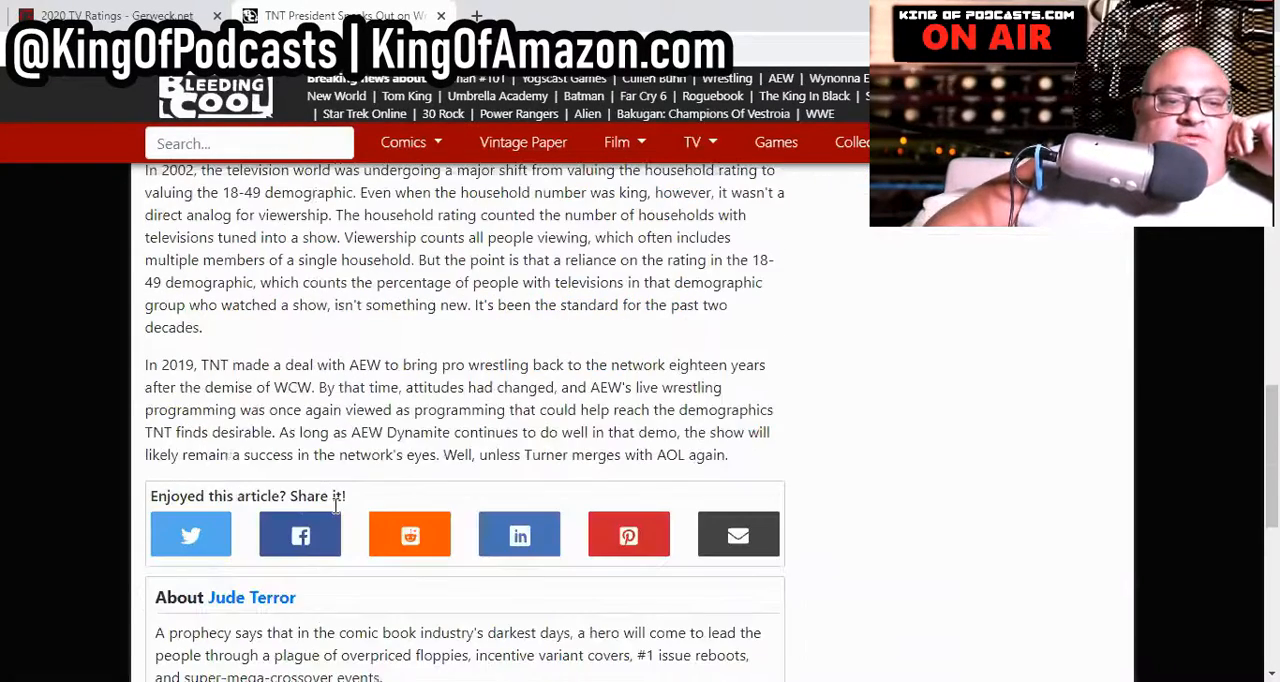
scroll("down", 3)
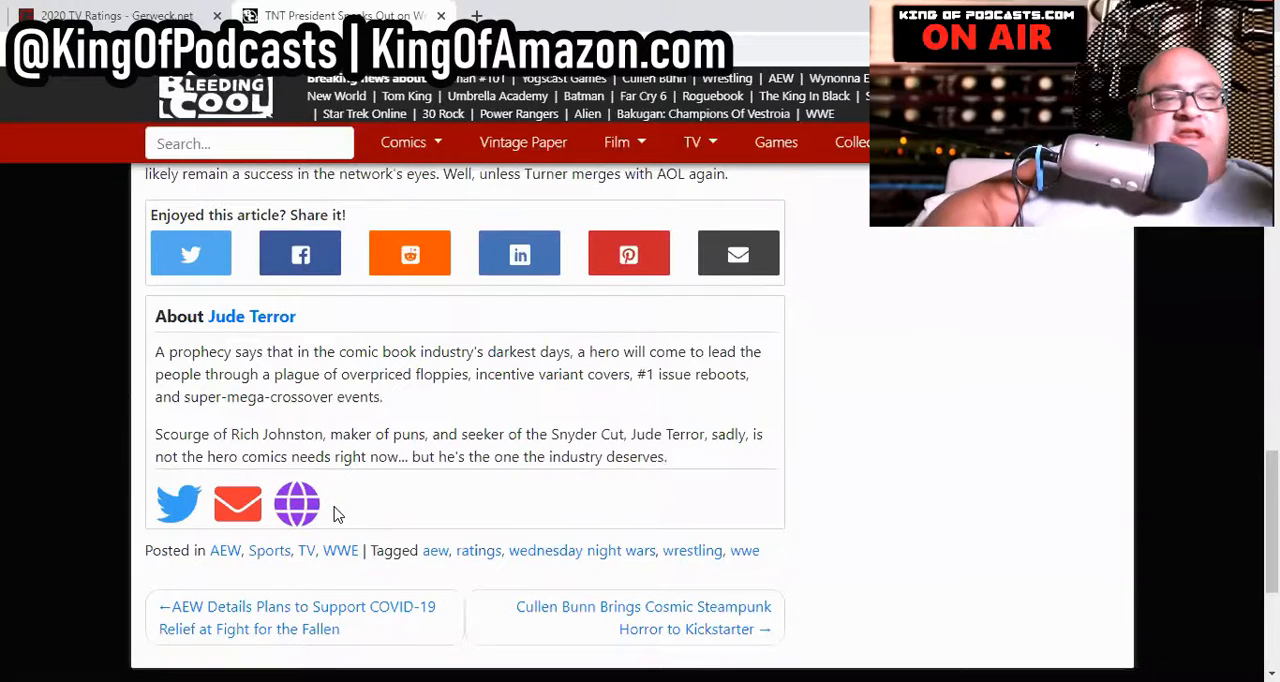